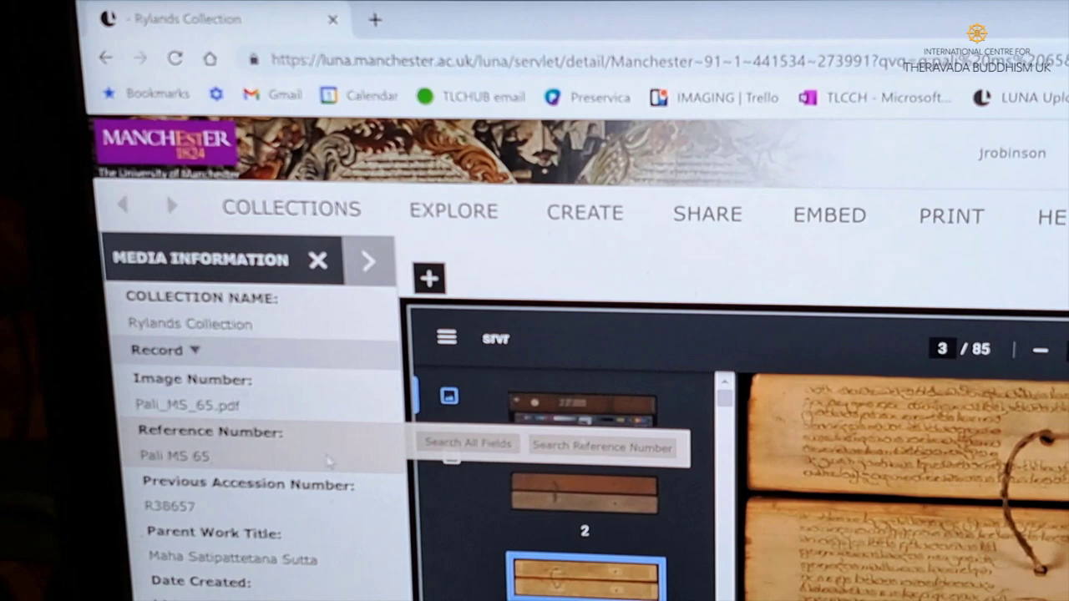
scroll("down", 3)
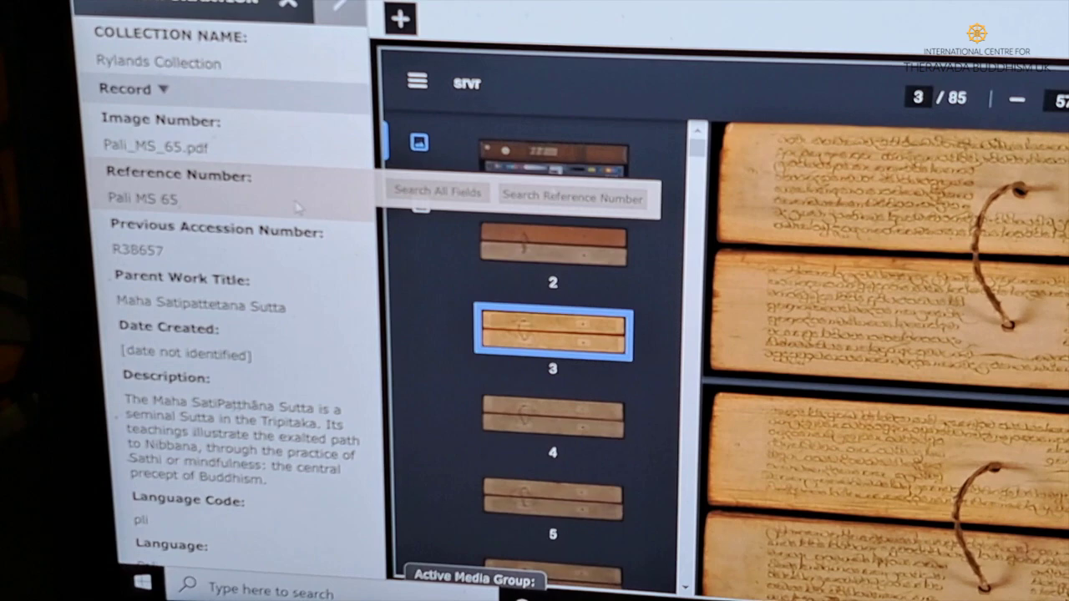